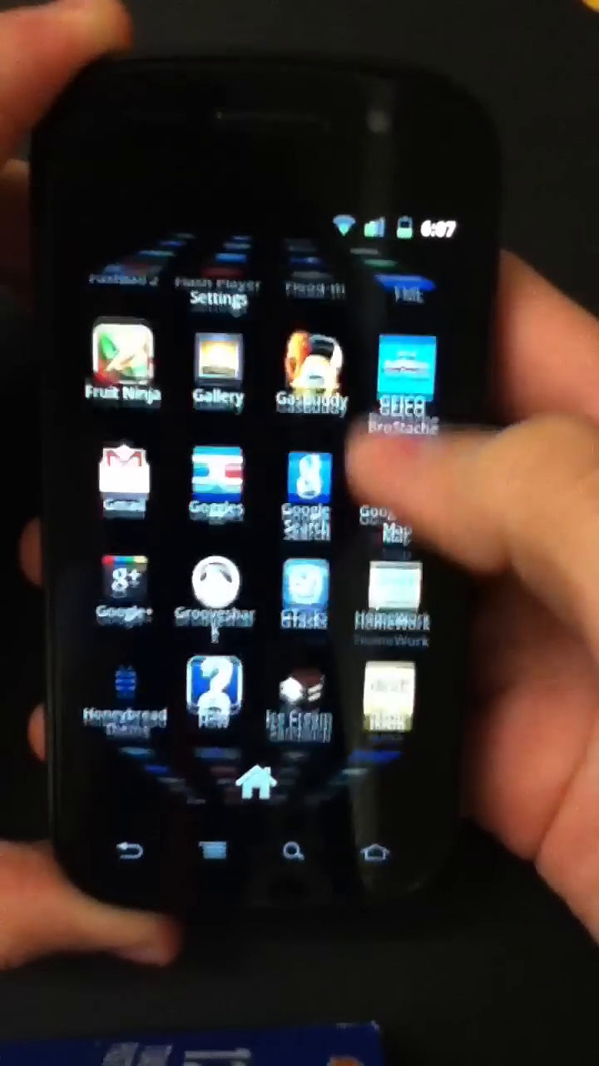
Search Android Market for 'ics' to list ICS Launcher
scroll(left, 3)
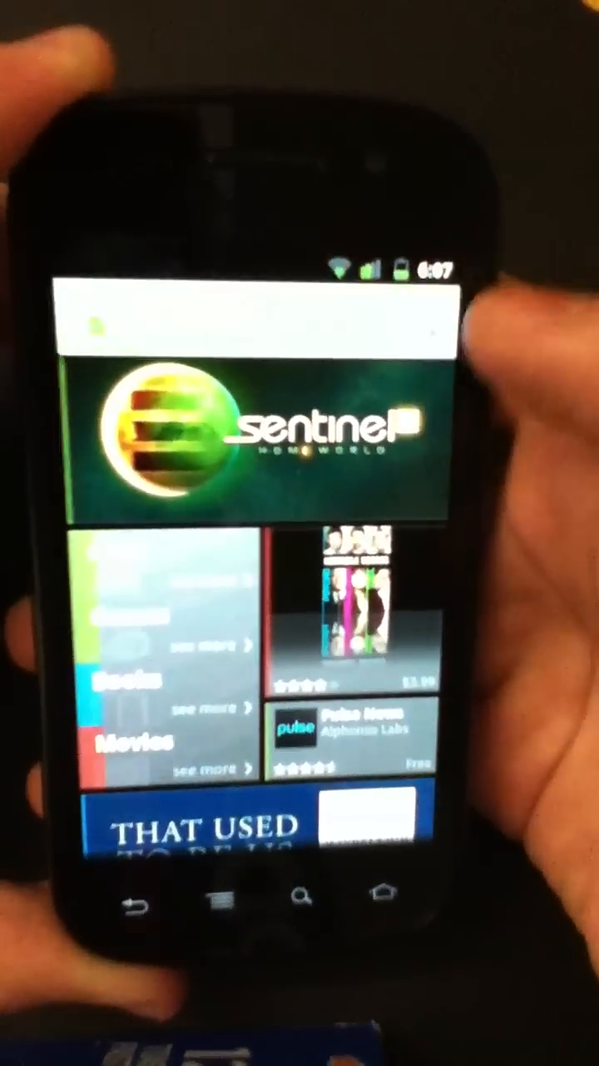
text(aa)
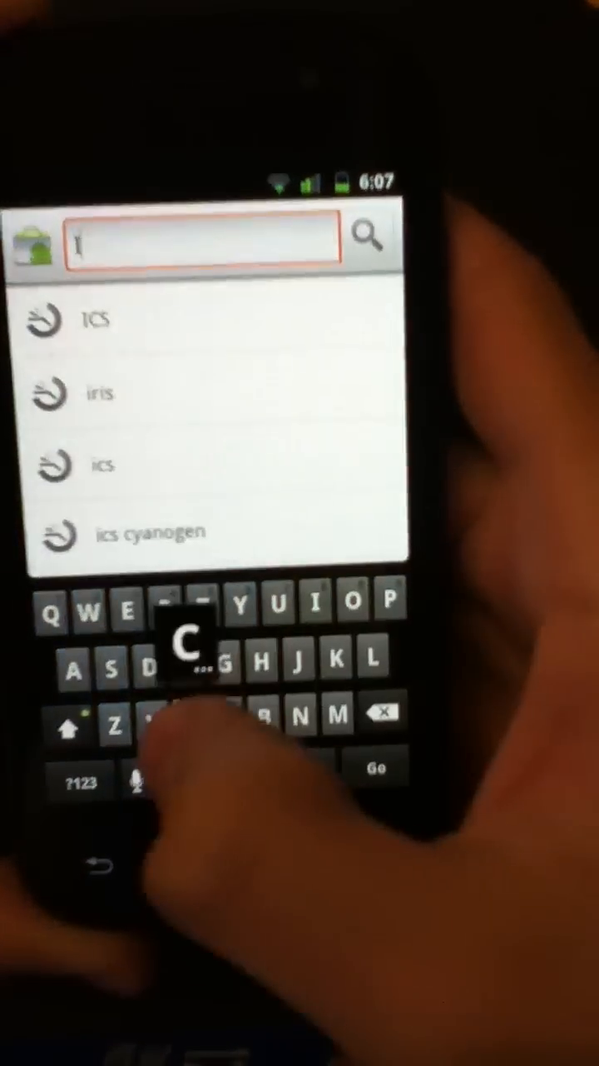
click(96, 320)
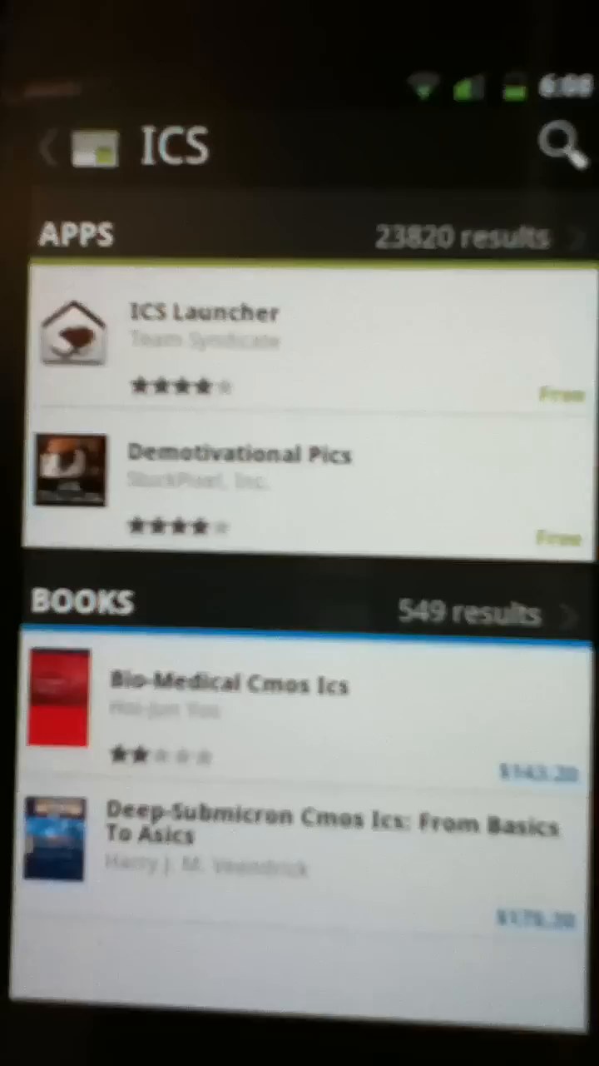
Install ICS Launcher from its Market page, accepting its permissions
click(204, 333)
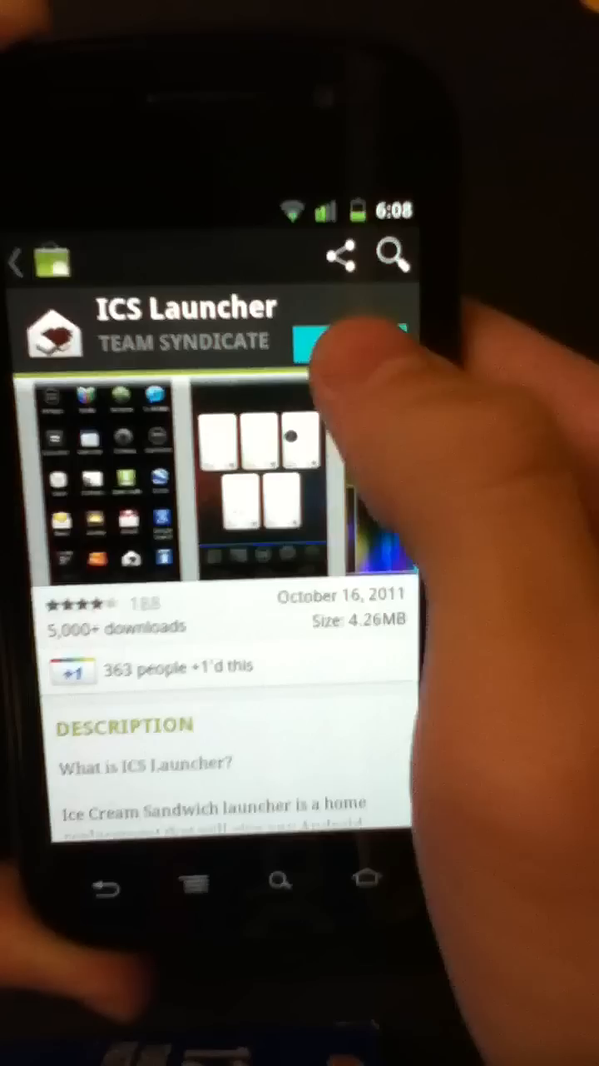
click(349, 348)
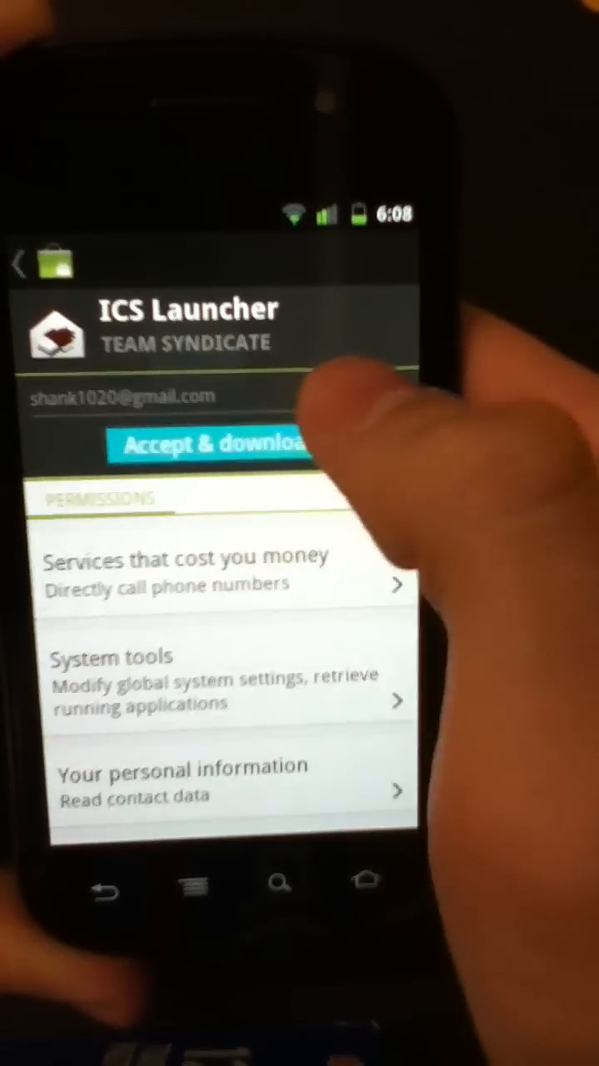
click(208, 444)
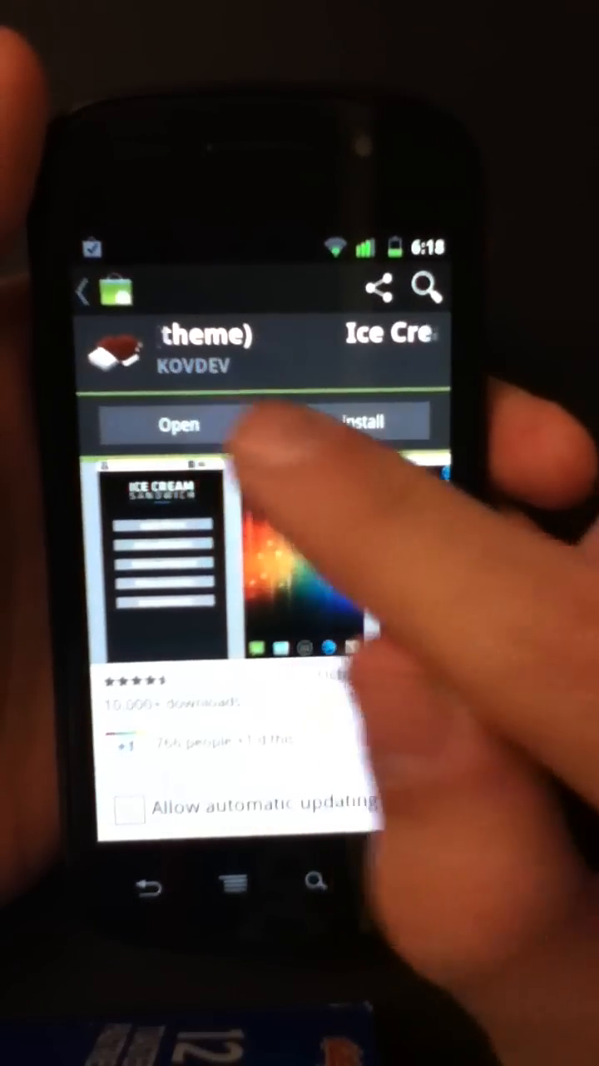
Launch KOVDEV's installed Ice Cream Sandwich theme from Market
click(361, 421)
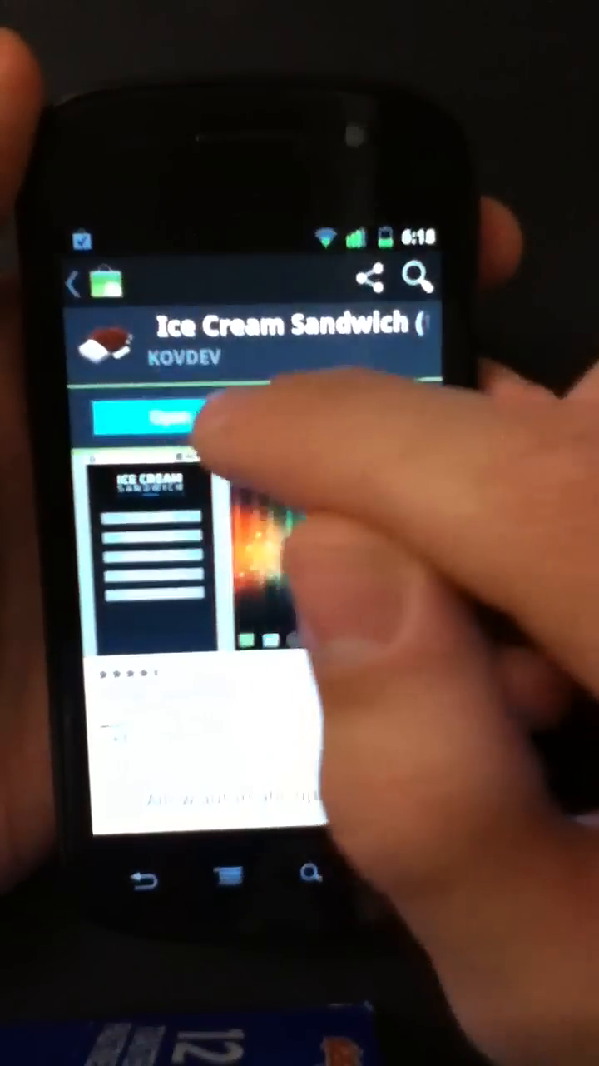
click(175, 416)
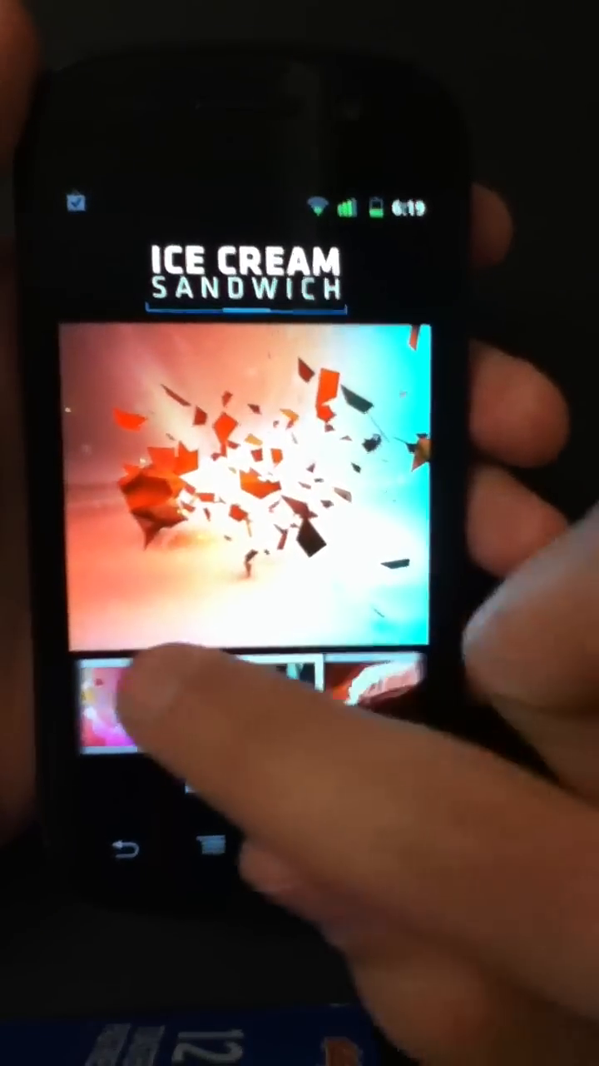
Preview several gallery wallpapers, including the golden streaked one
click(125, 707)
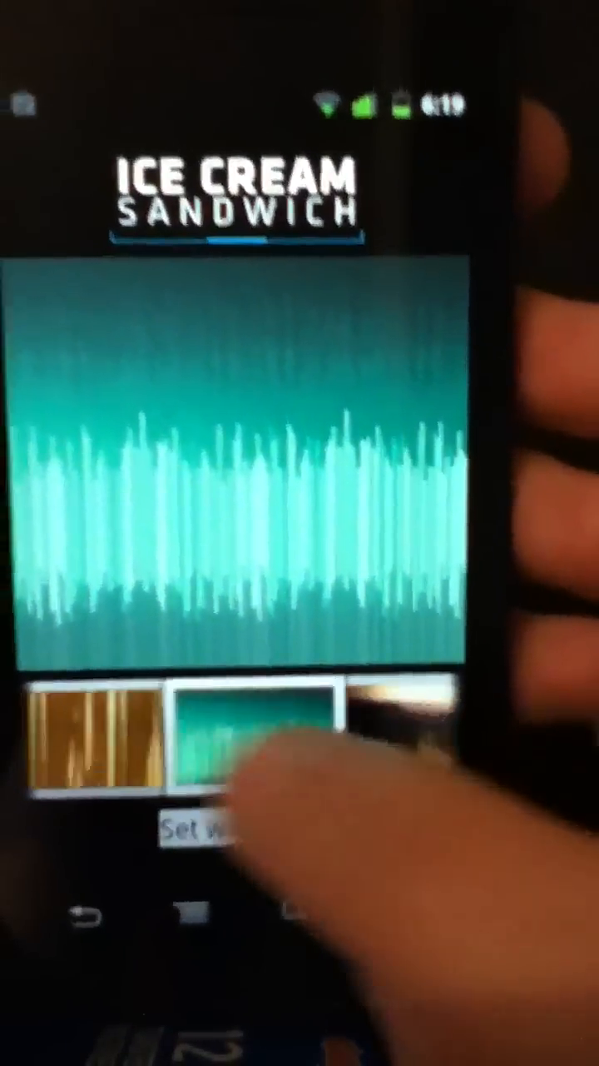
click(92, 749)
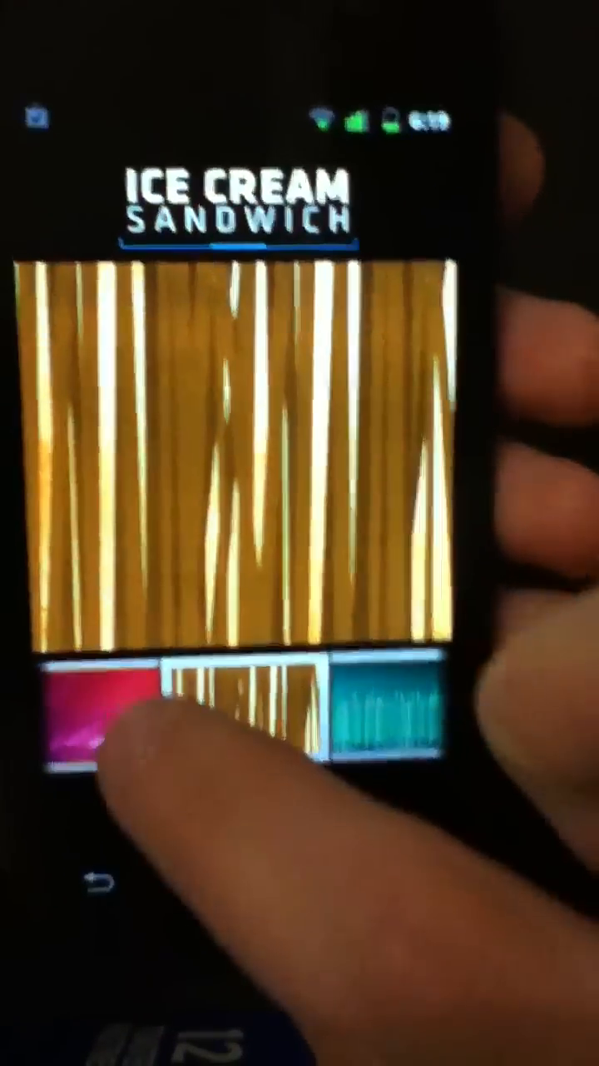
click(241, 733)
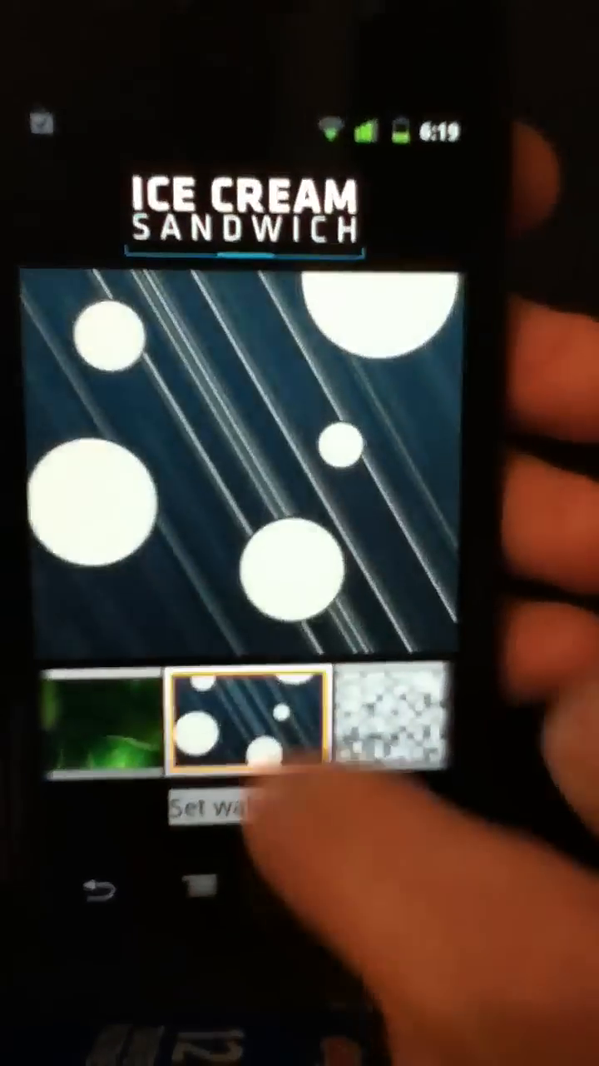